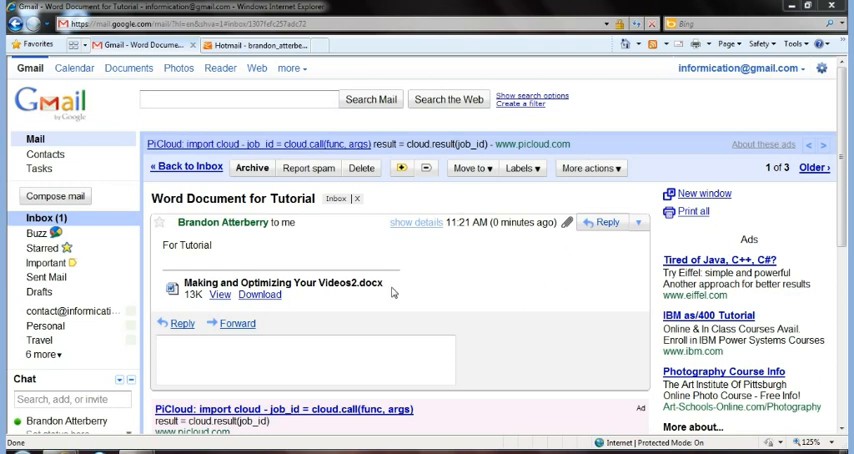
mouse_move(356, 296)
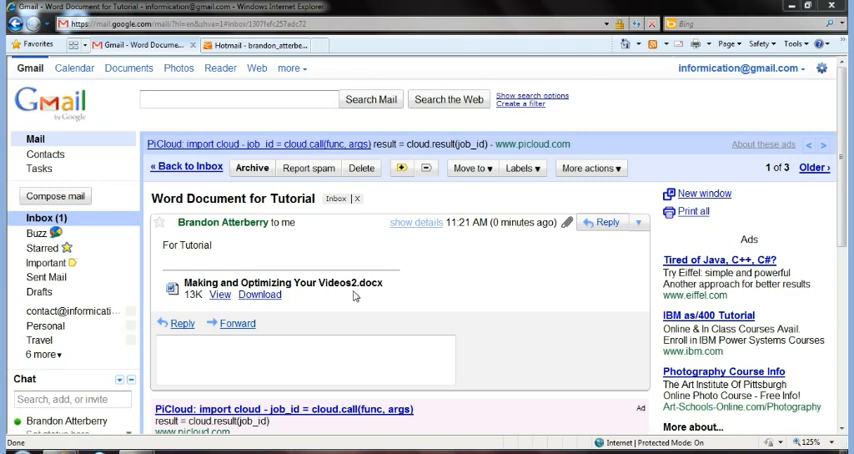
mouse_move(314, 307)
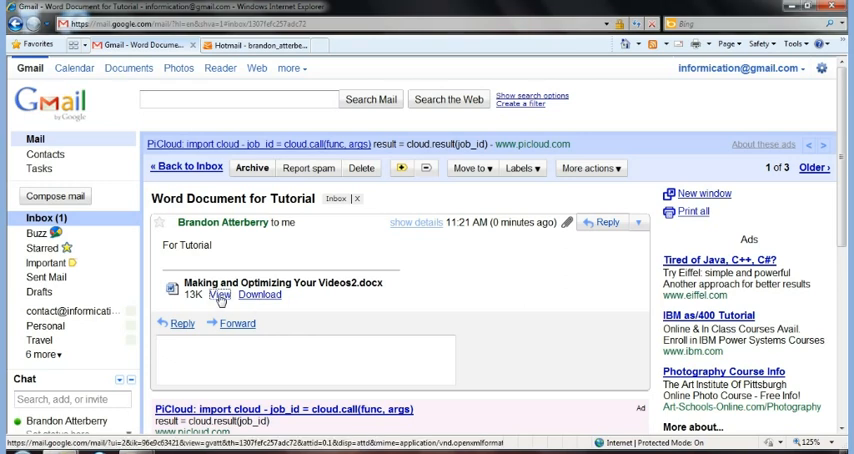
Preview the attachment 'Making and Optimizing Your Videos2.docx' in the Google Docs viewer.
click(219, 294)
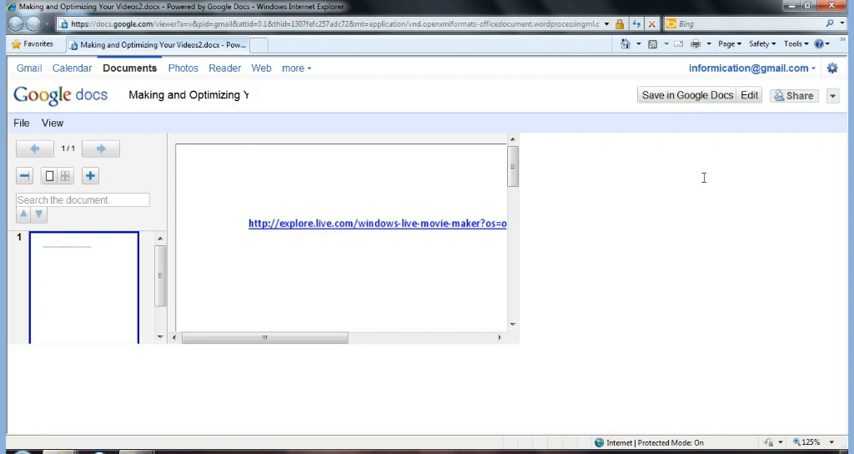
Start converting the viewed Word attachment into an editable Google Docs document.
click(758, 95)
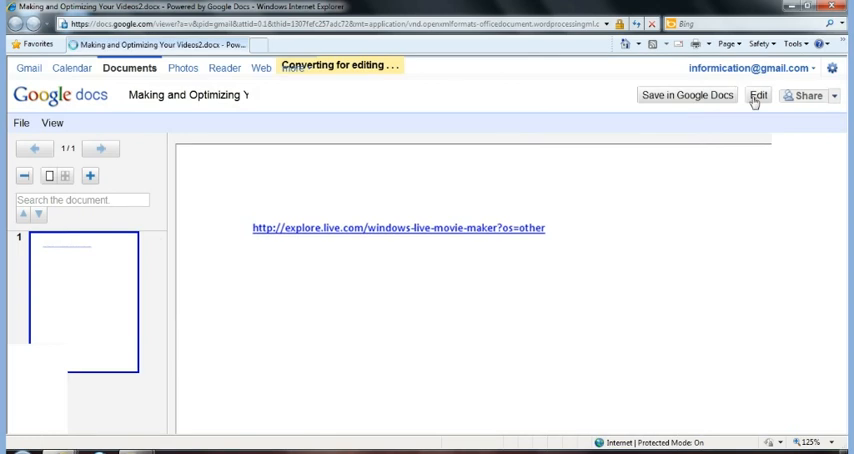
Finish the conversion and place the cursor after the Movie Maker link text.
click(757, 95)
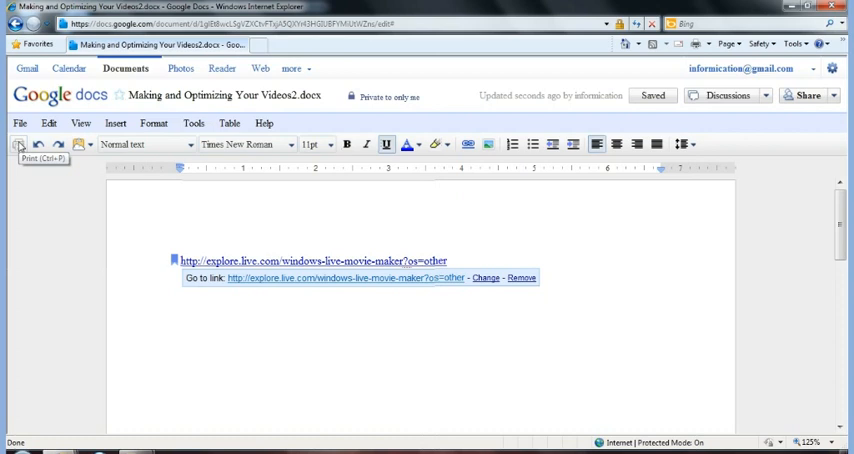
click(450, 261)
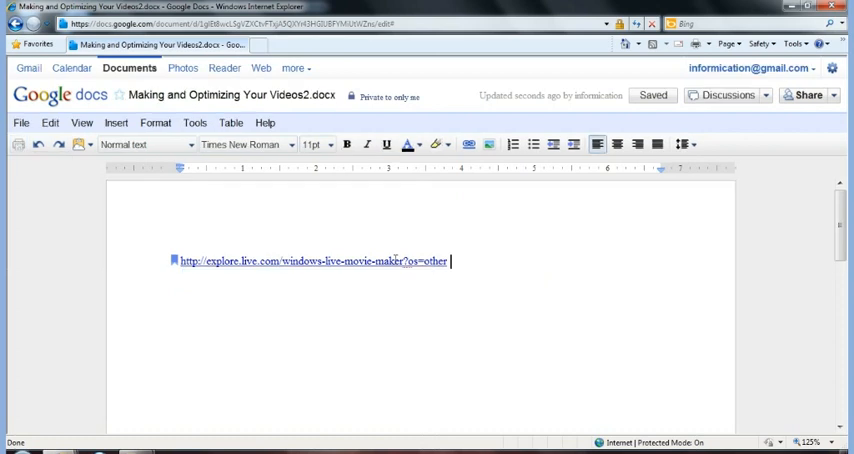